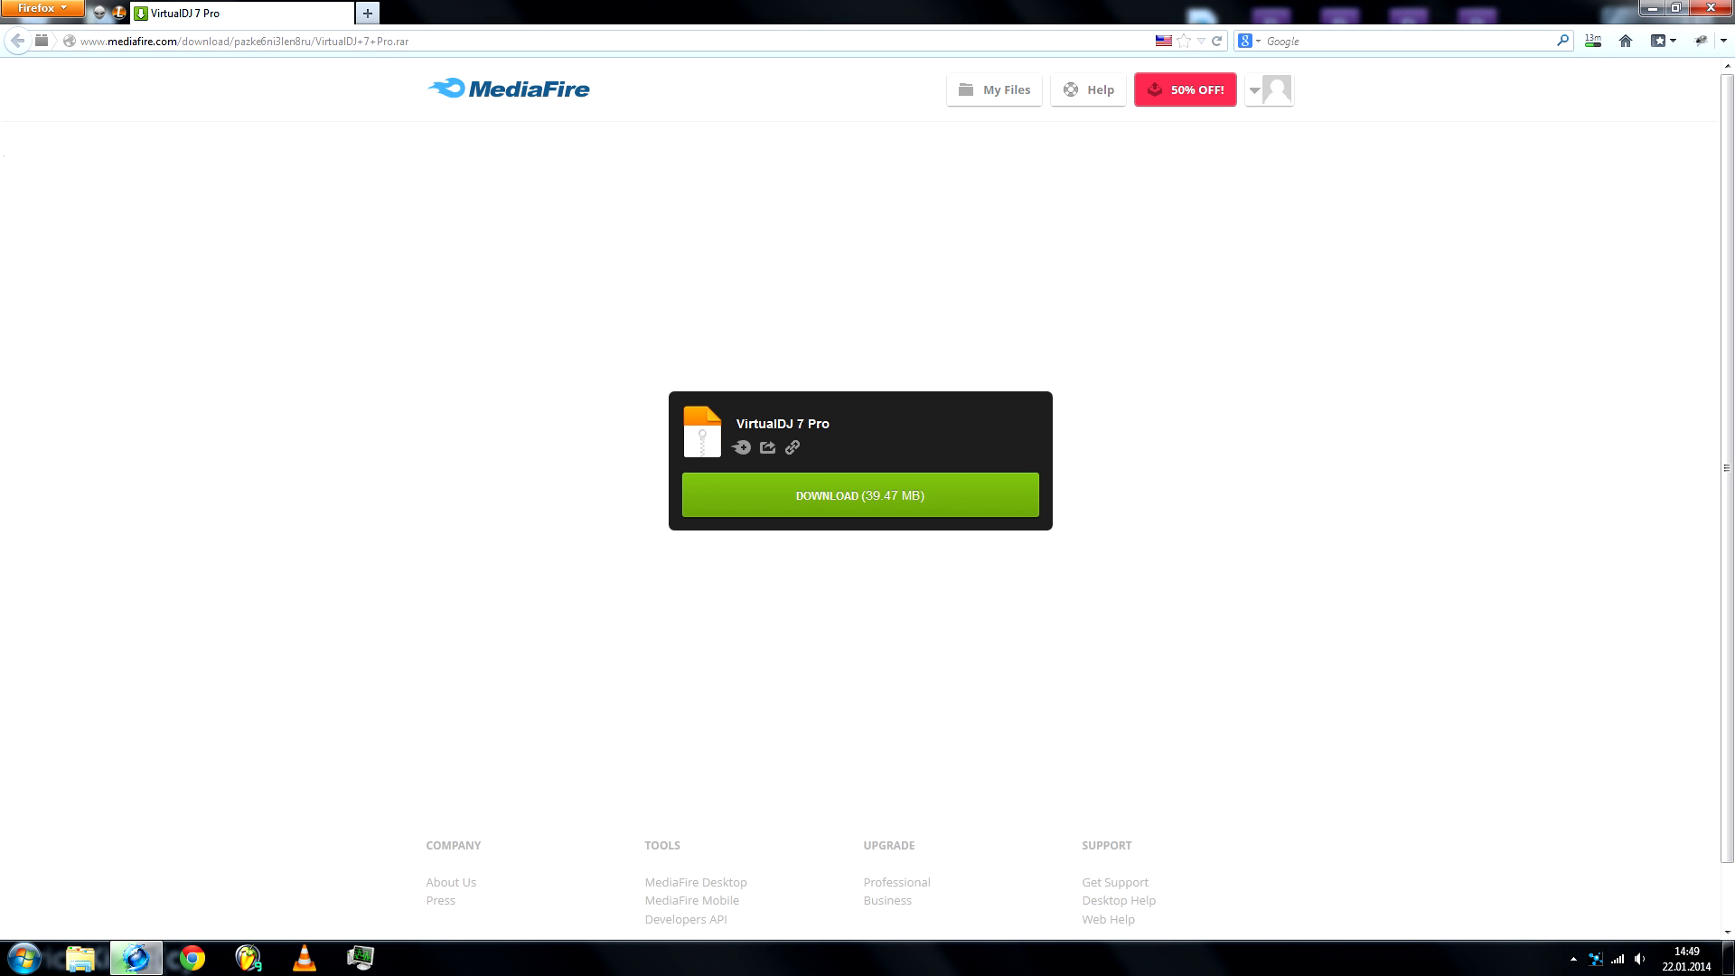
{"action": "mouse_move", "coordinate": [859, 494]}
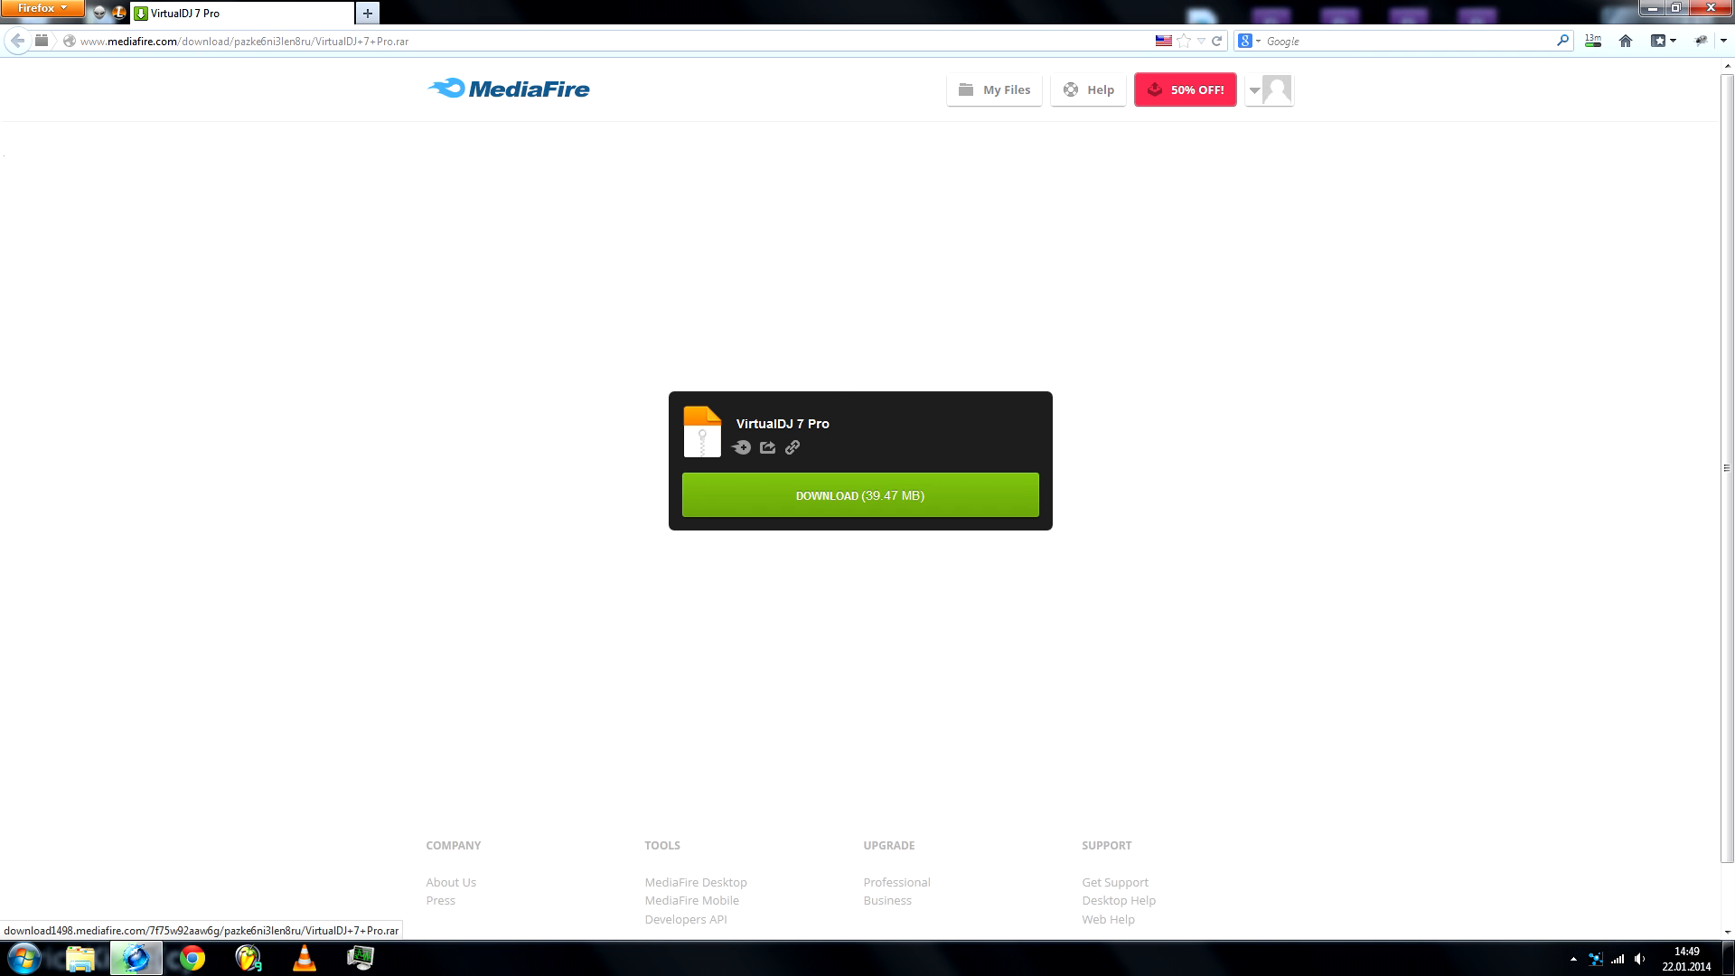
Step: Download the VirtualDJ 7 Pro archive from MediaFire and save the file to disk
{"action": "left_click", "coordinate": [859, 494]}
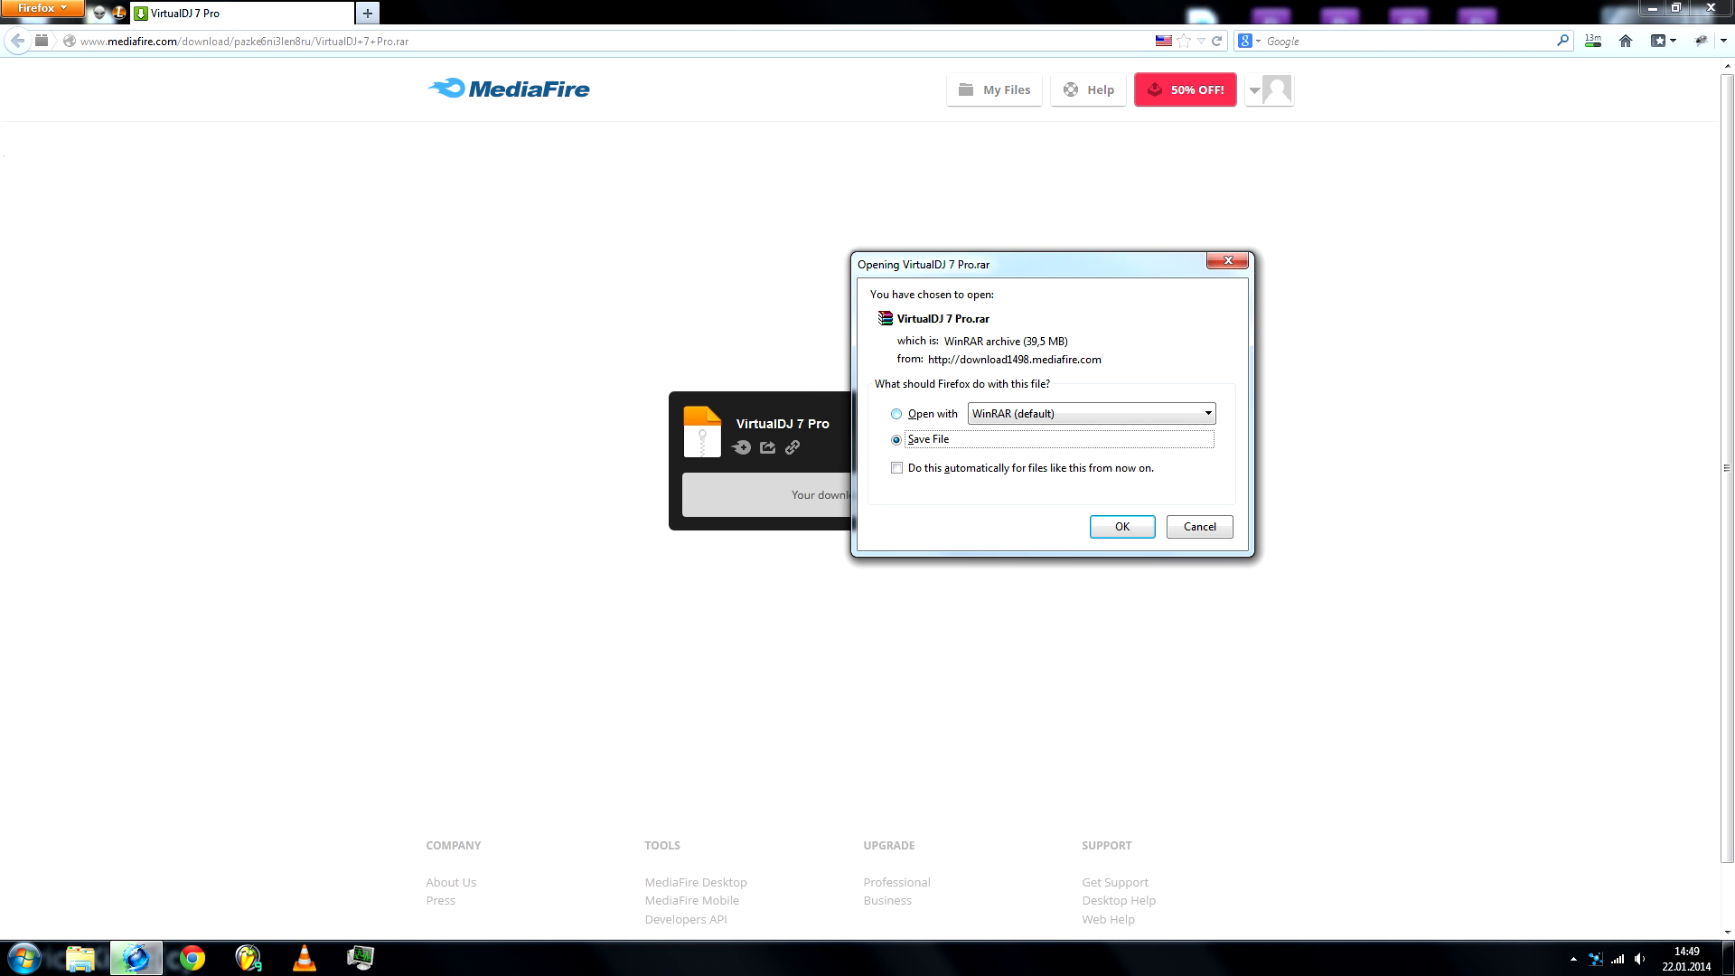
{"action": "left_click", "coordinate": [1120, 526]}
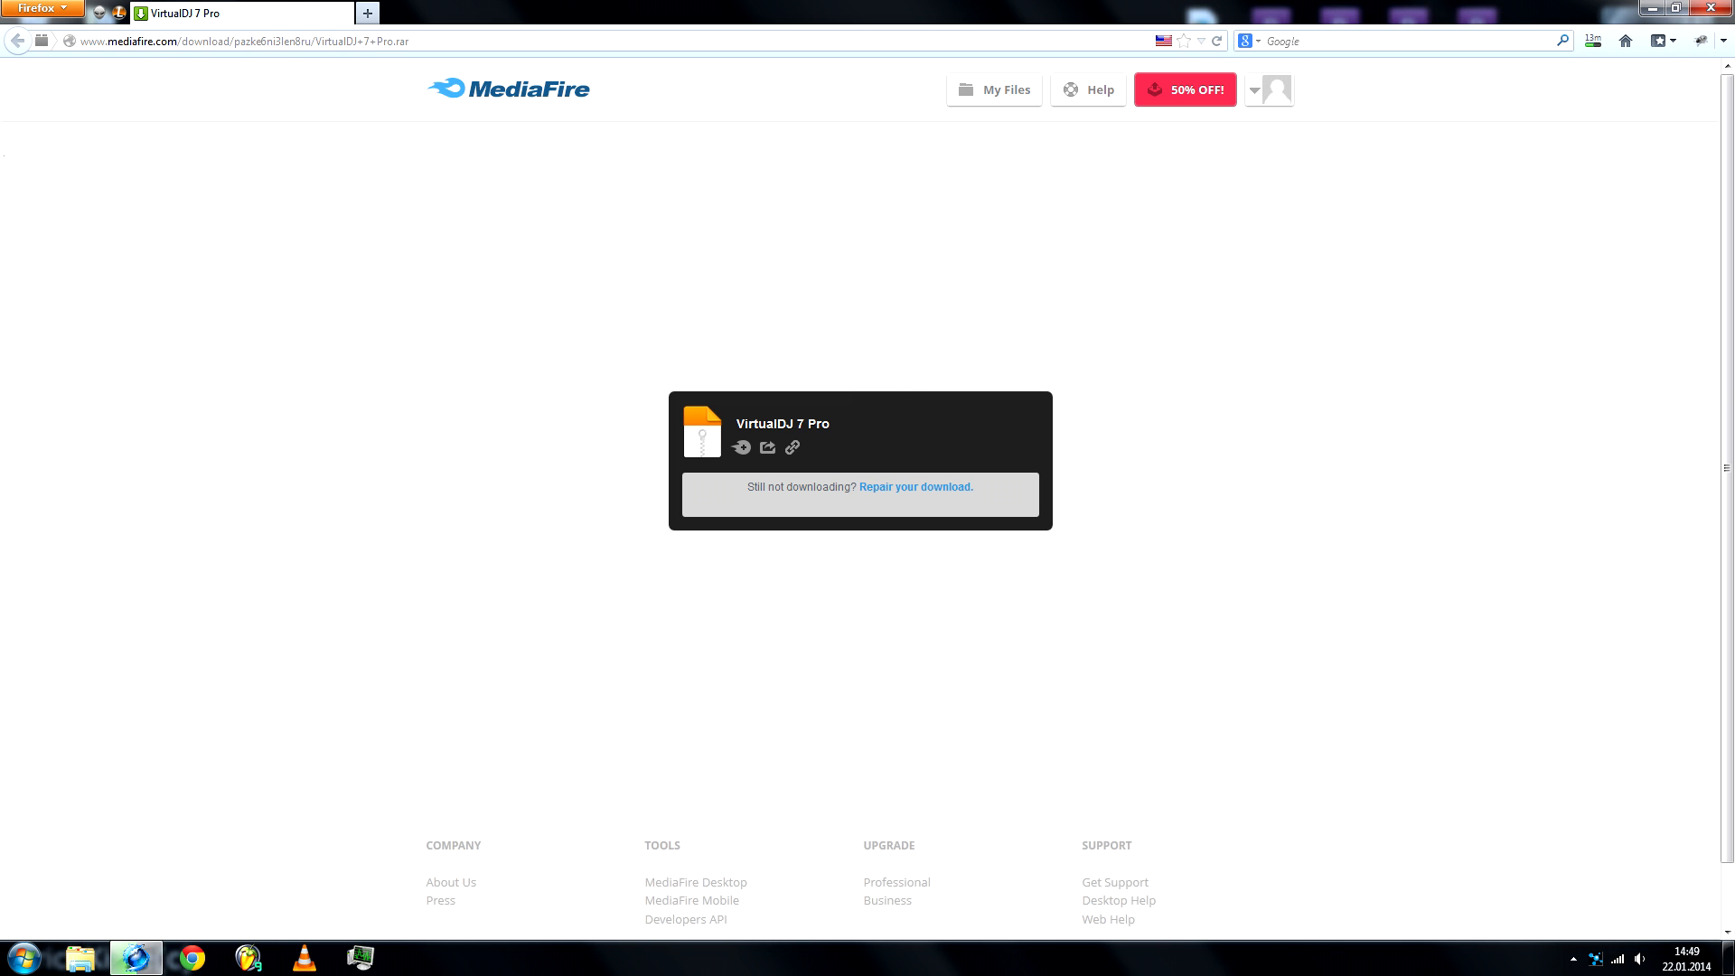
{"action": "left_click", "coordinate": [1593, 41]}
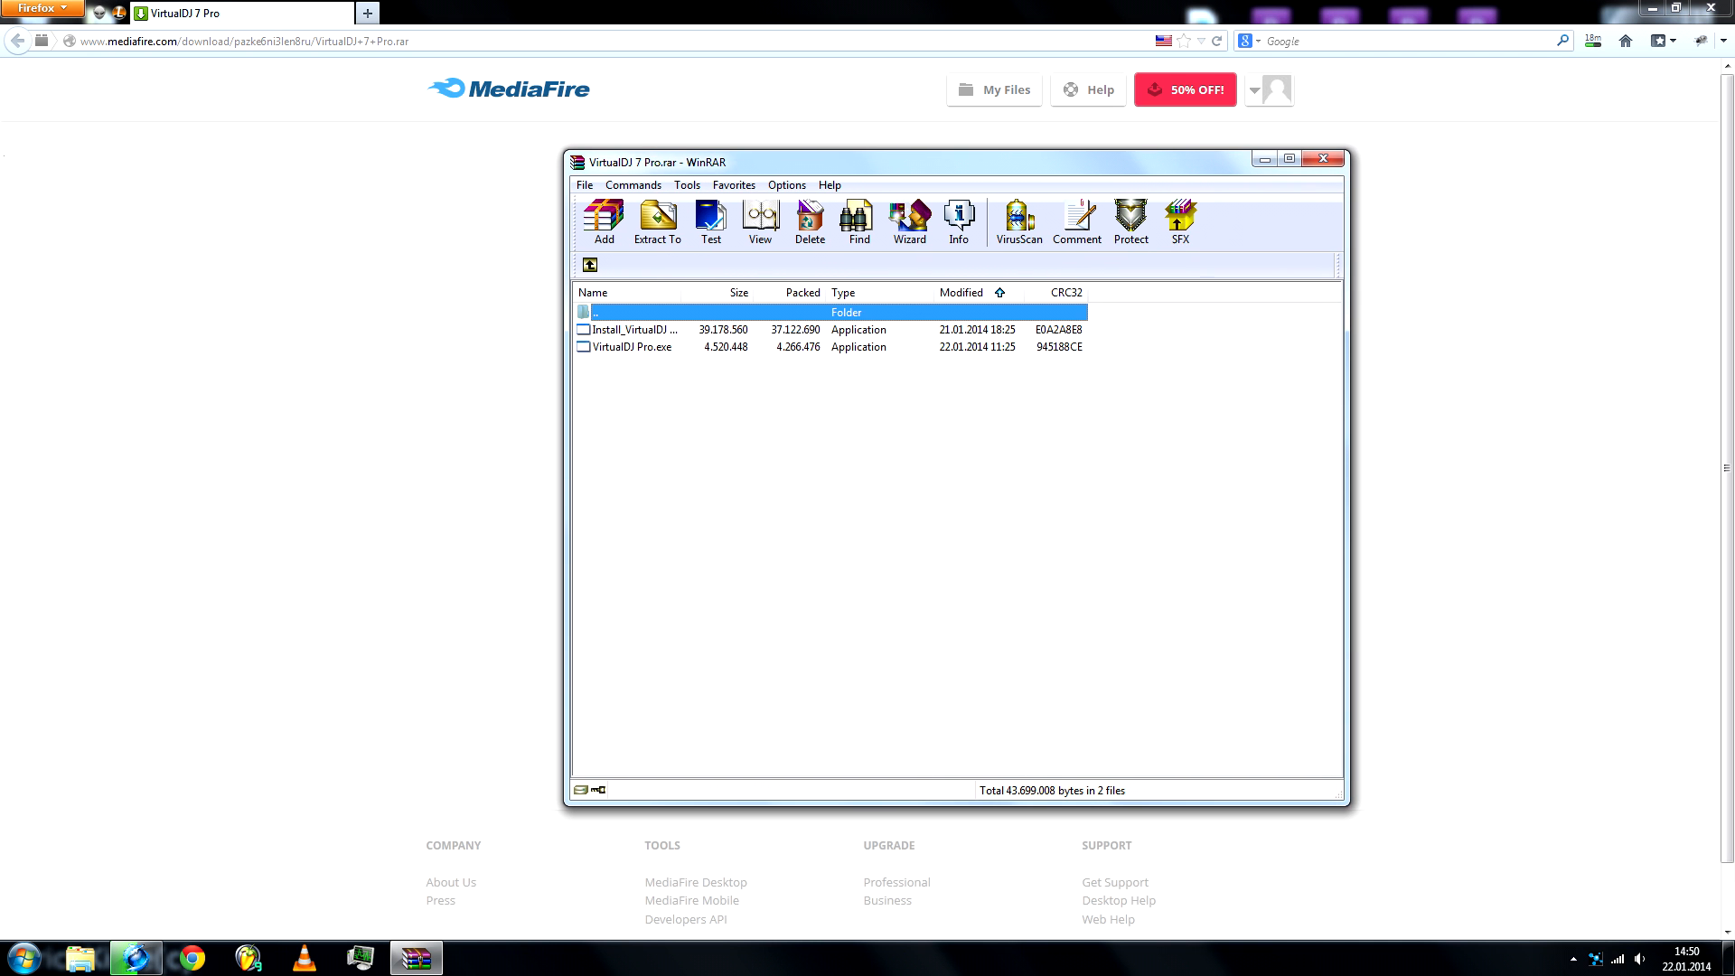
{"action": "left_click", "coordinate": [637, 329]}
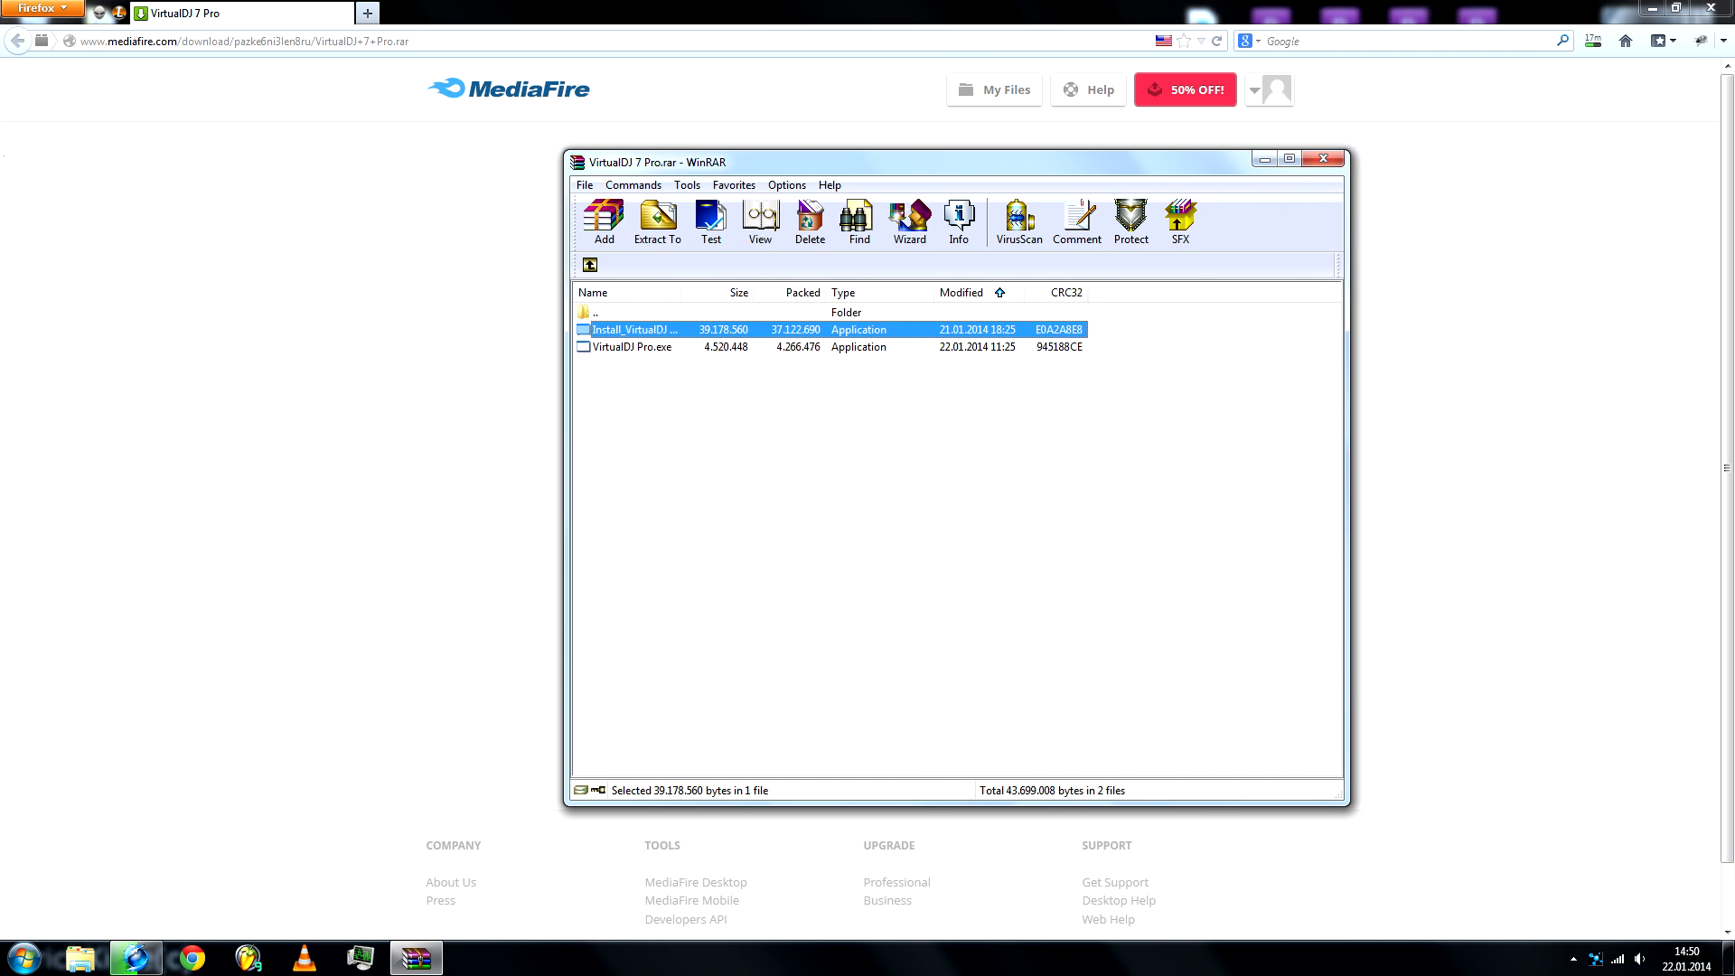
{"action": "left_click", "coordinate": [631, 346]}
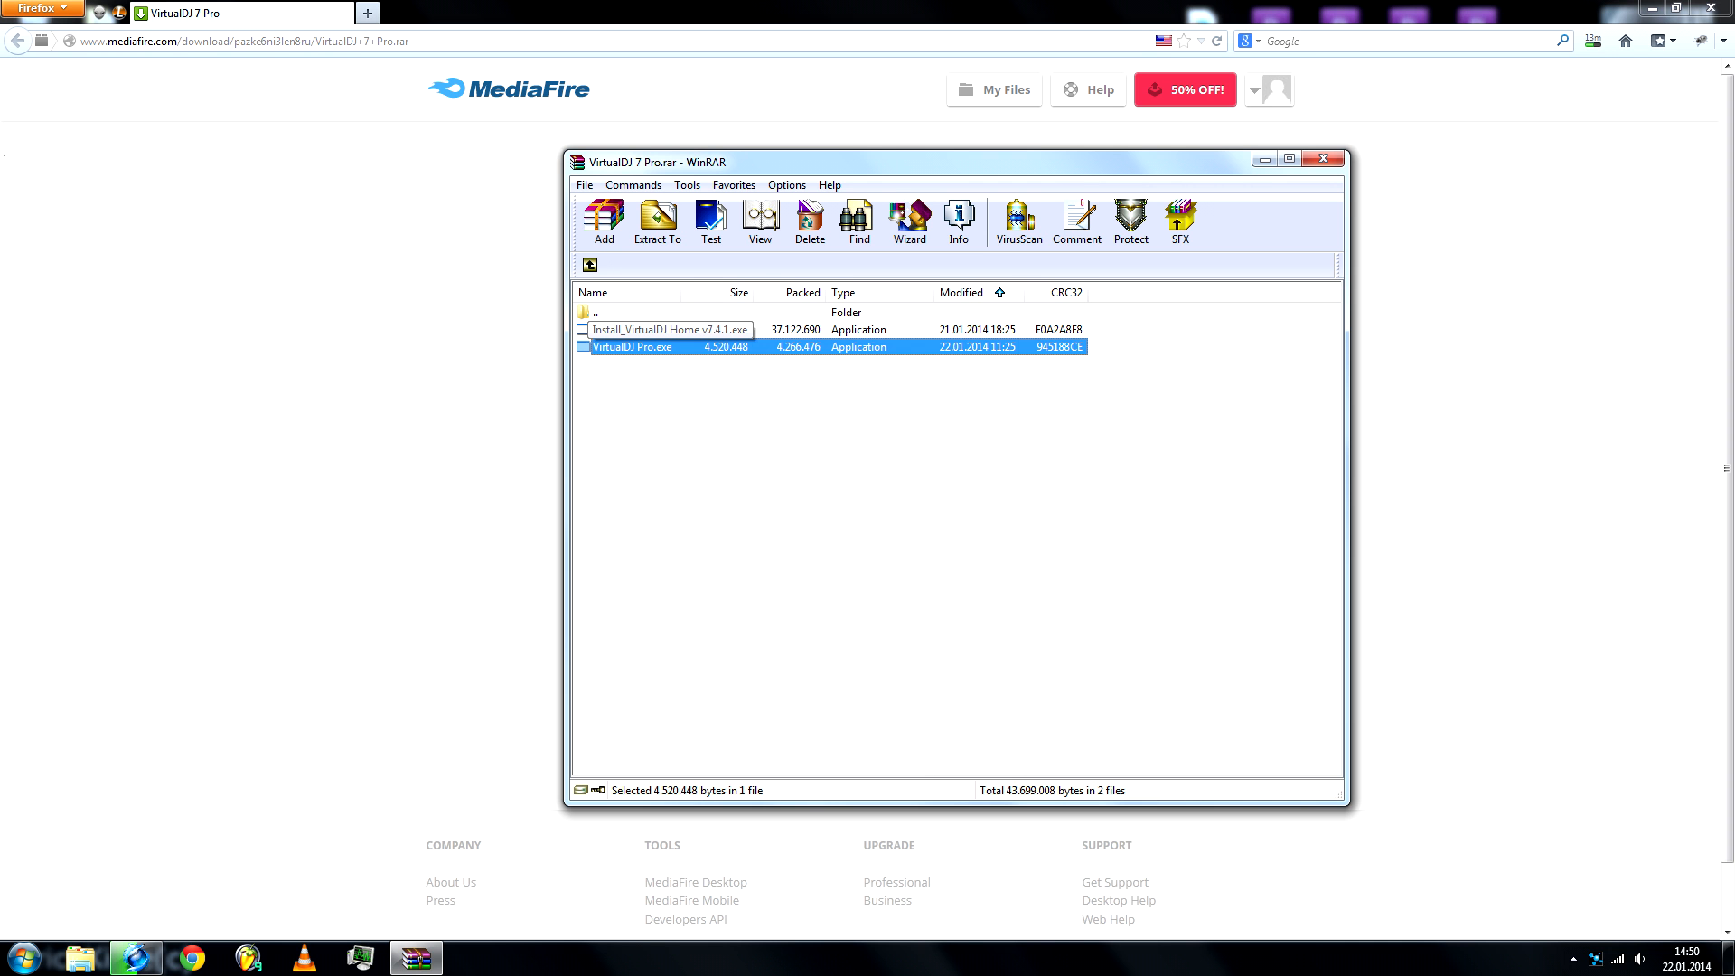
{"action": "left_click", "coordinate": [656, 221]}
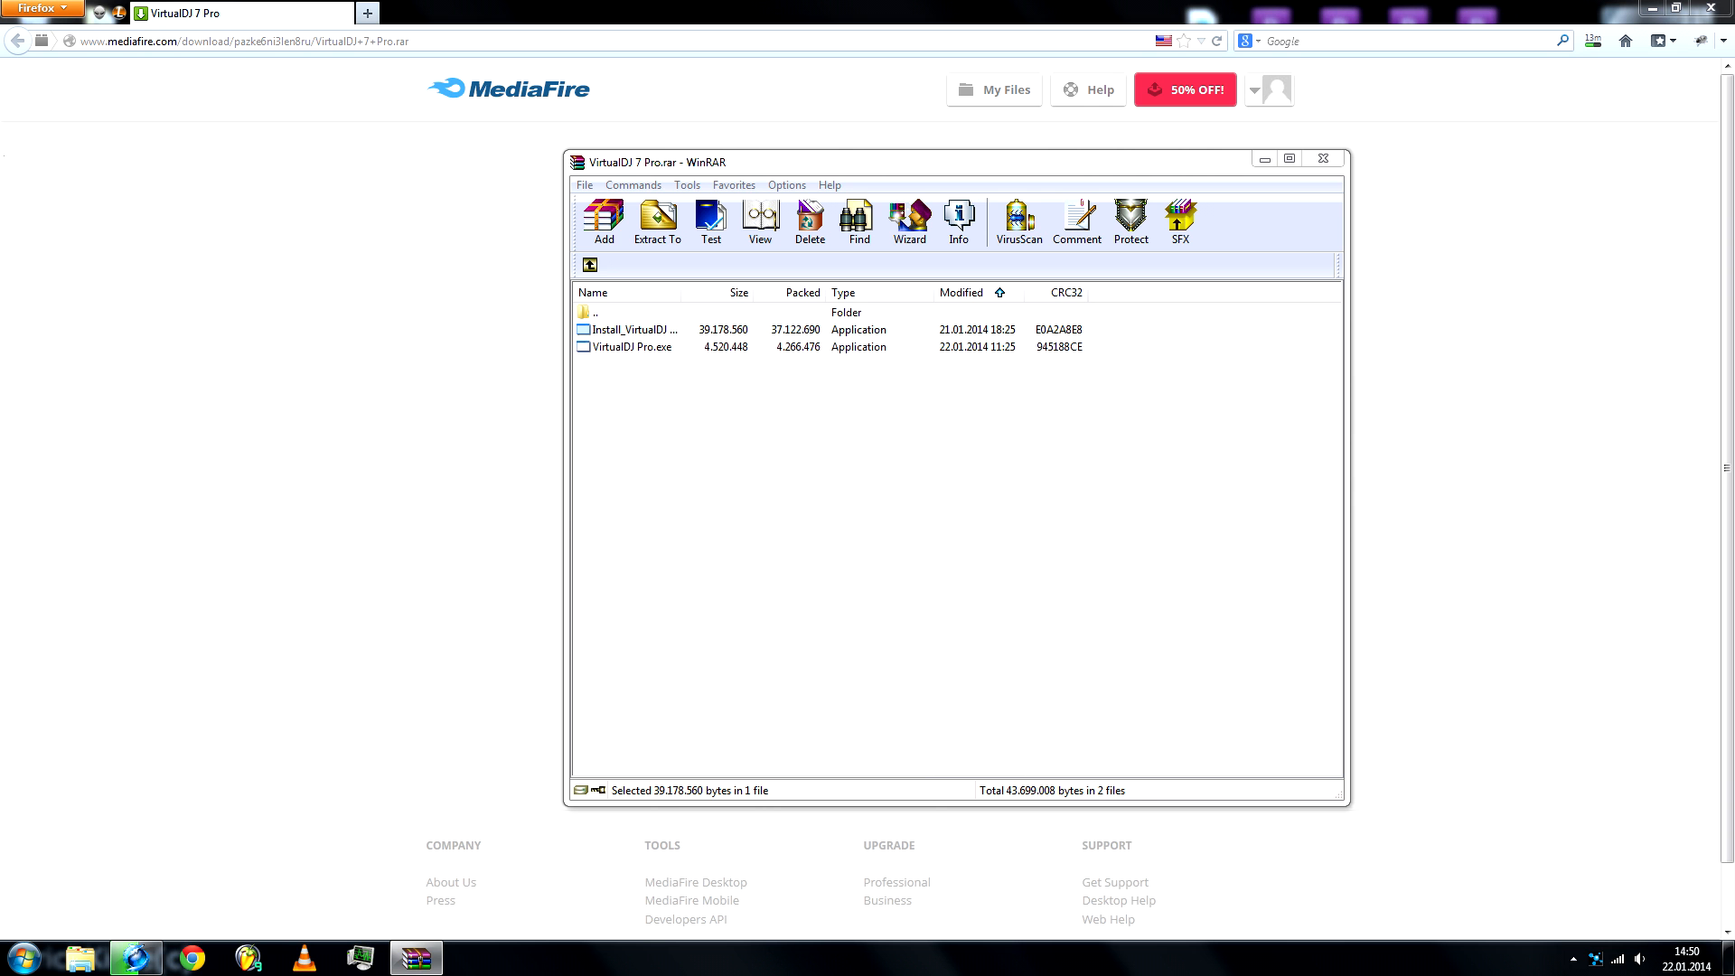
{"action": "left_click", "coordinate": [664, 329]}
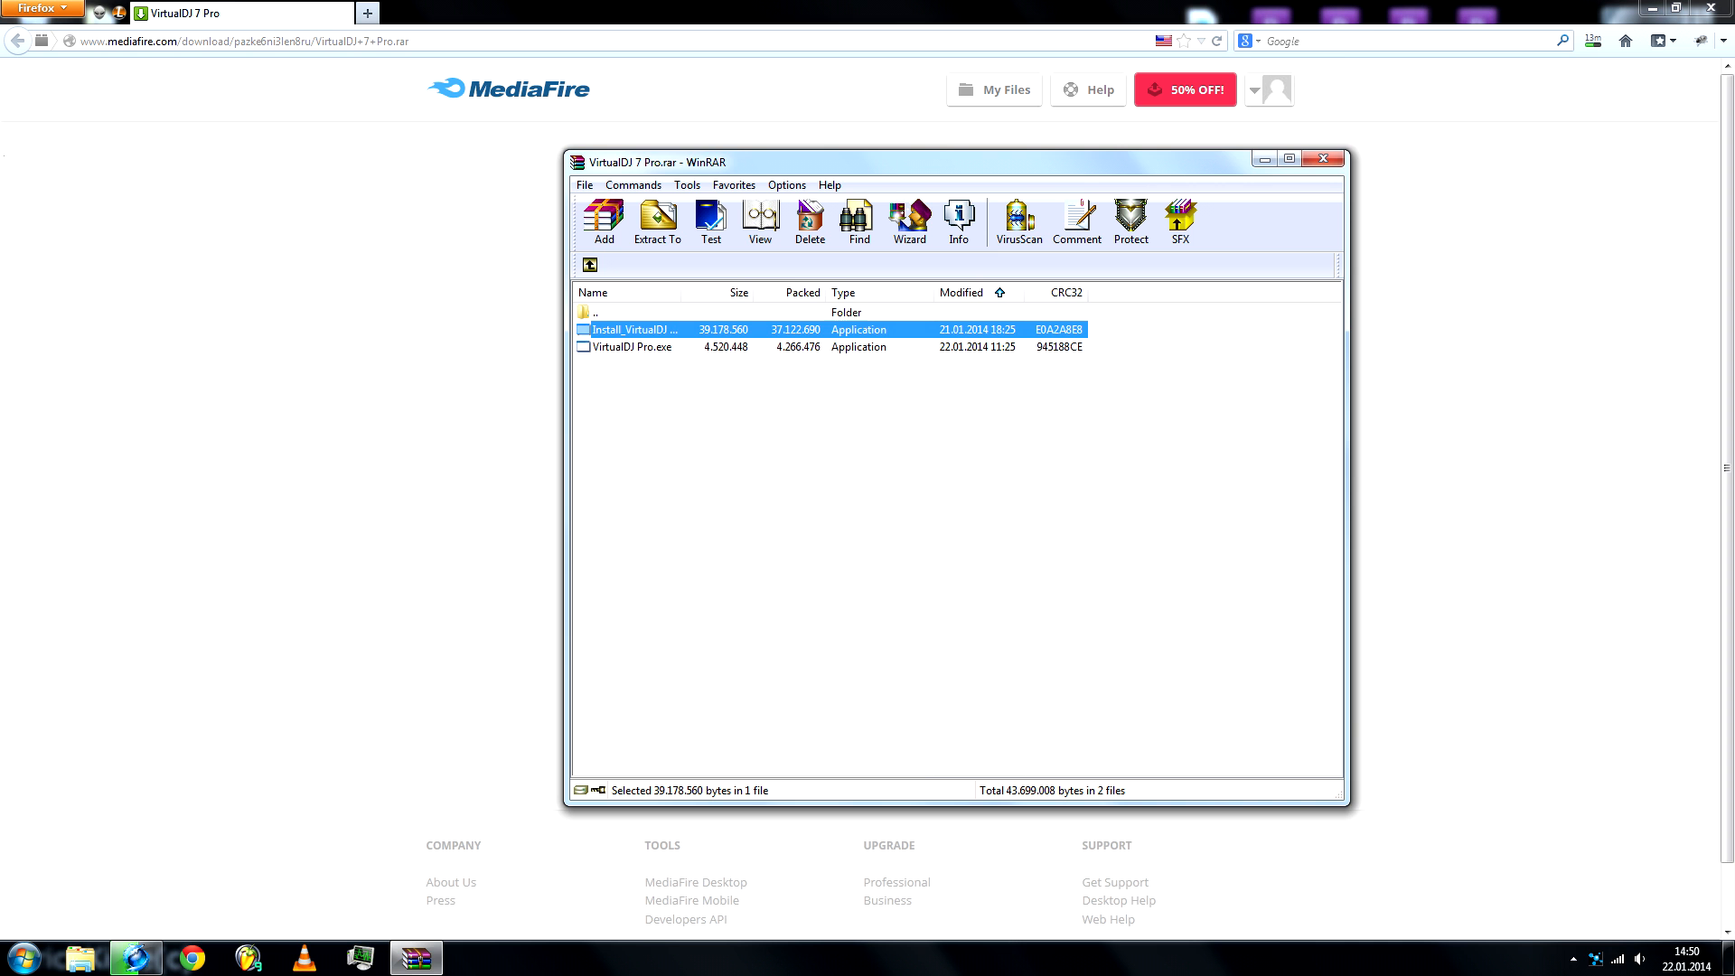
{"action": "double_click", "coordinate": [637, 329]}
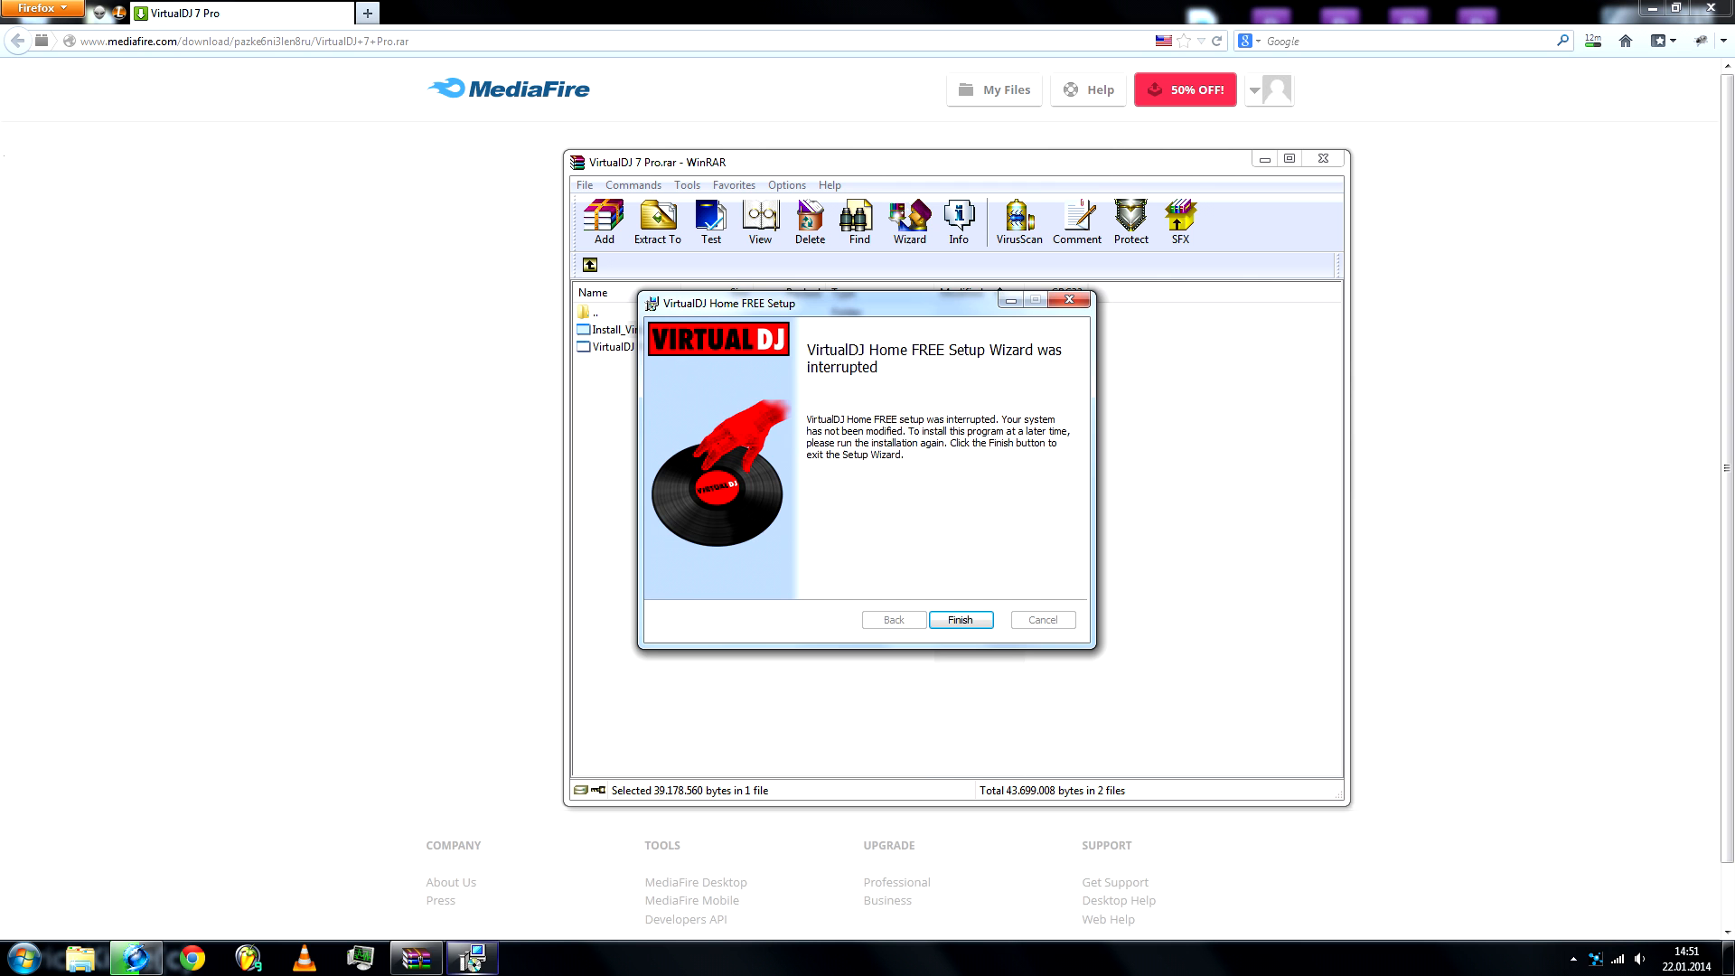
{"action": "left_click", "coordinate": [959, 620]}
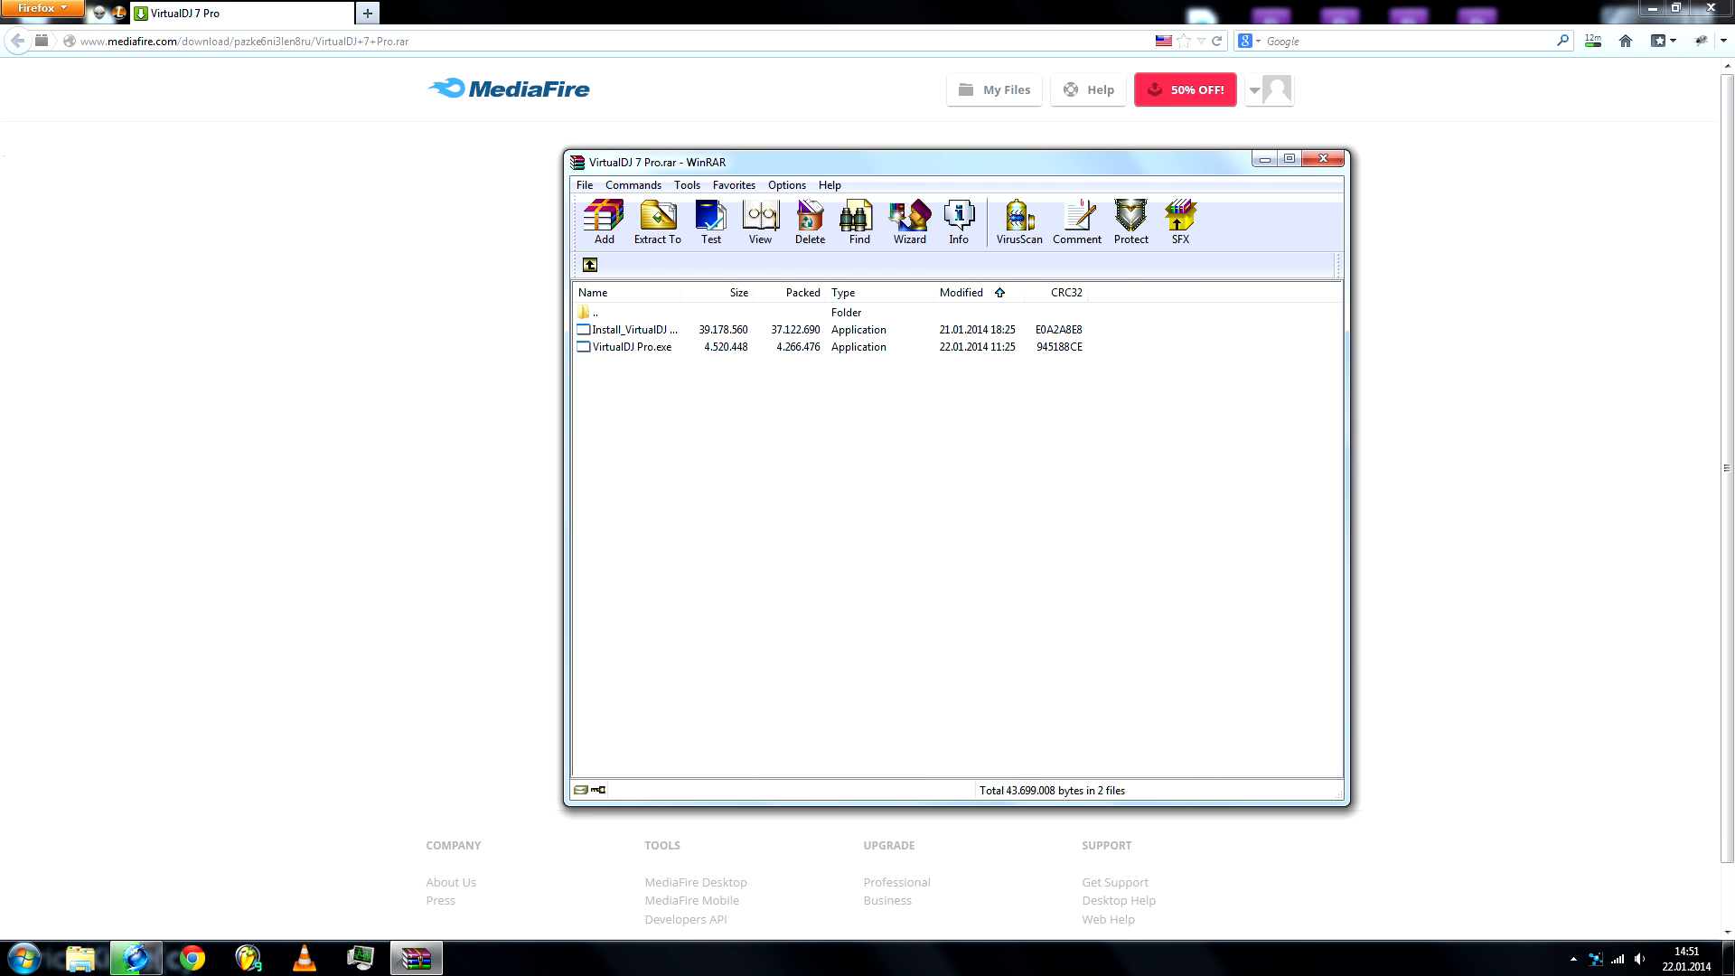
{"action": "left_click", "coordinate": [656, 222]}
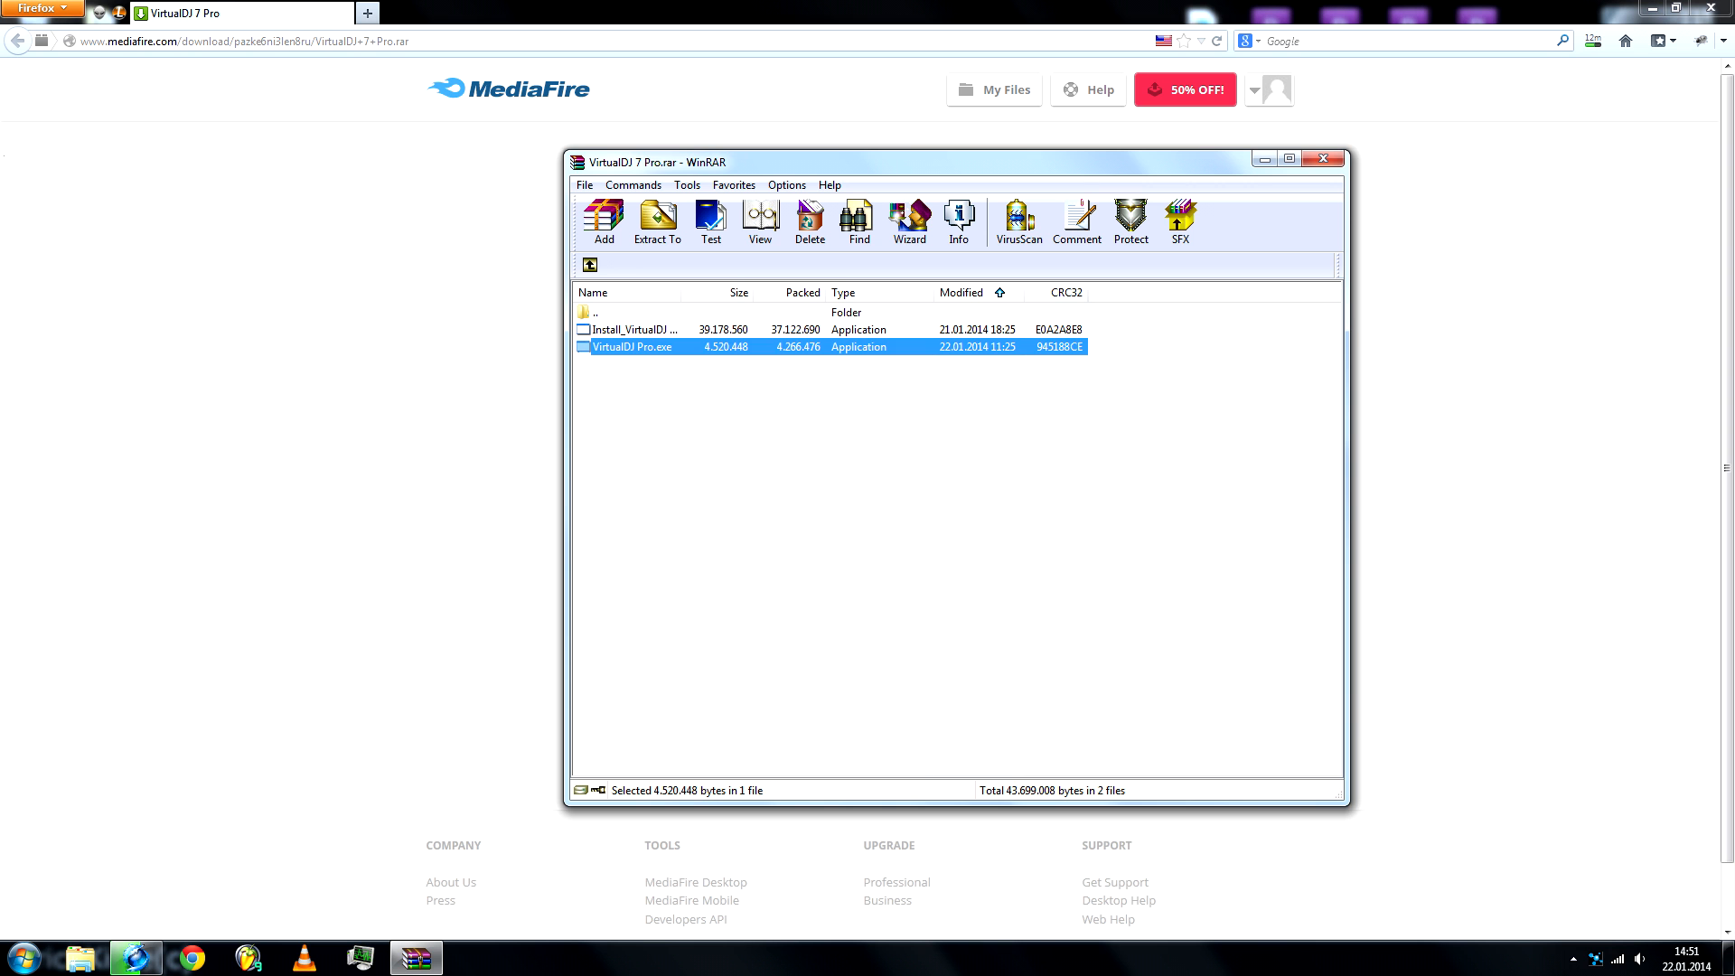
{"action": "double_click", "coordinate": [632, 346]}
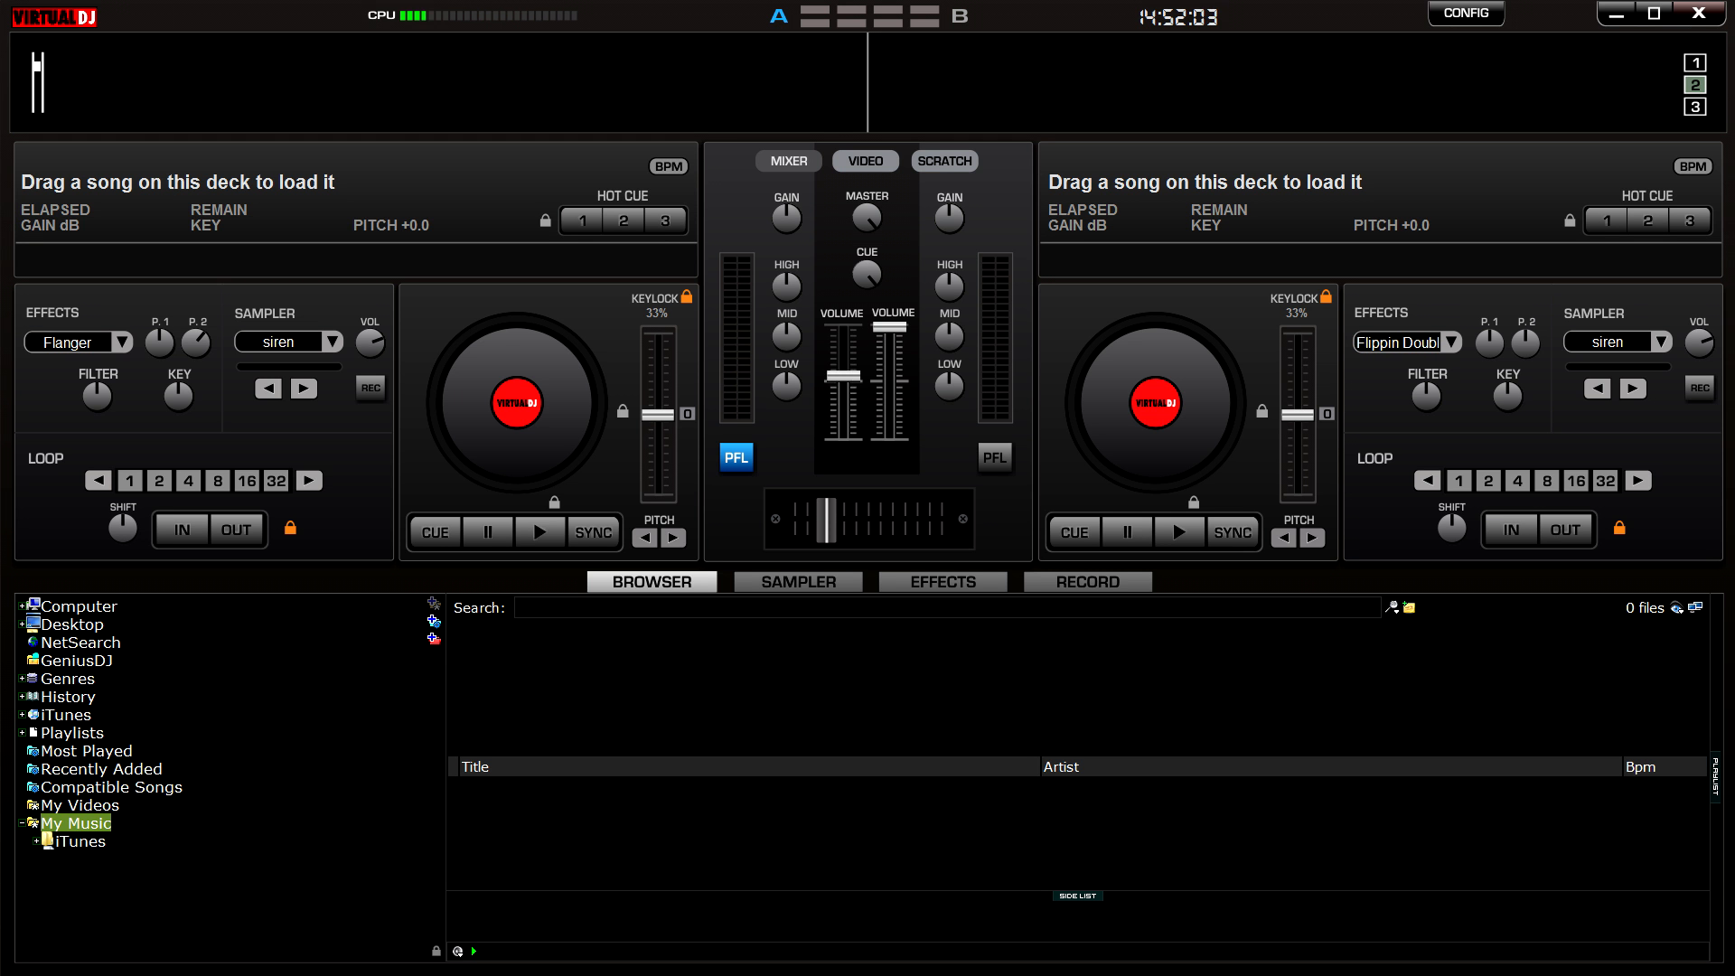
Step: Open the Effects dropdown on VirtualDJ Pro's left deck
{"action": "left_click", "coordinate": [77, 342]}
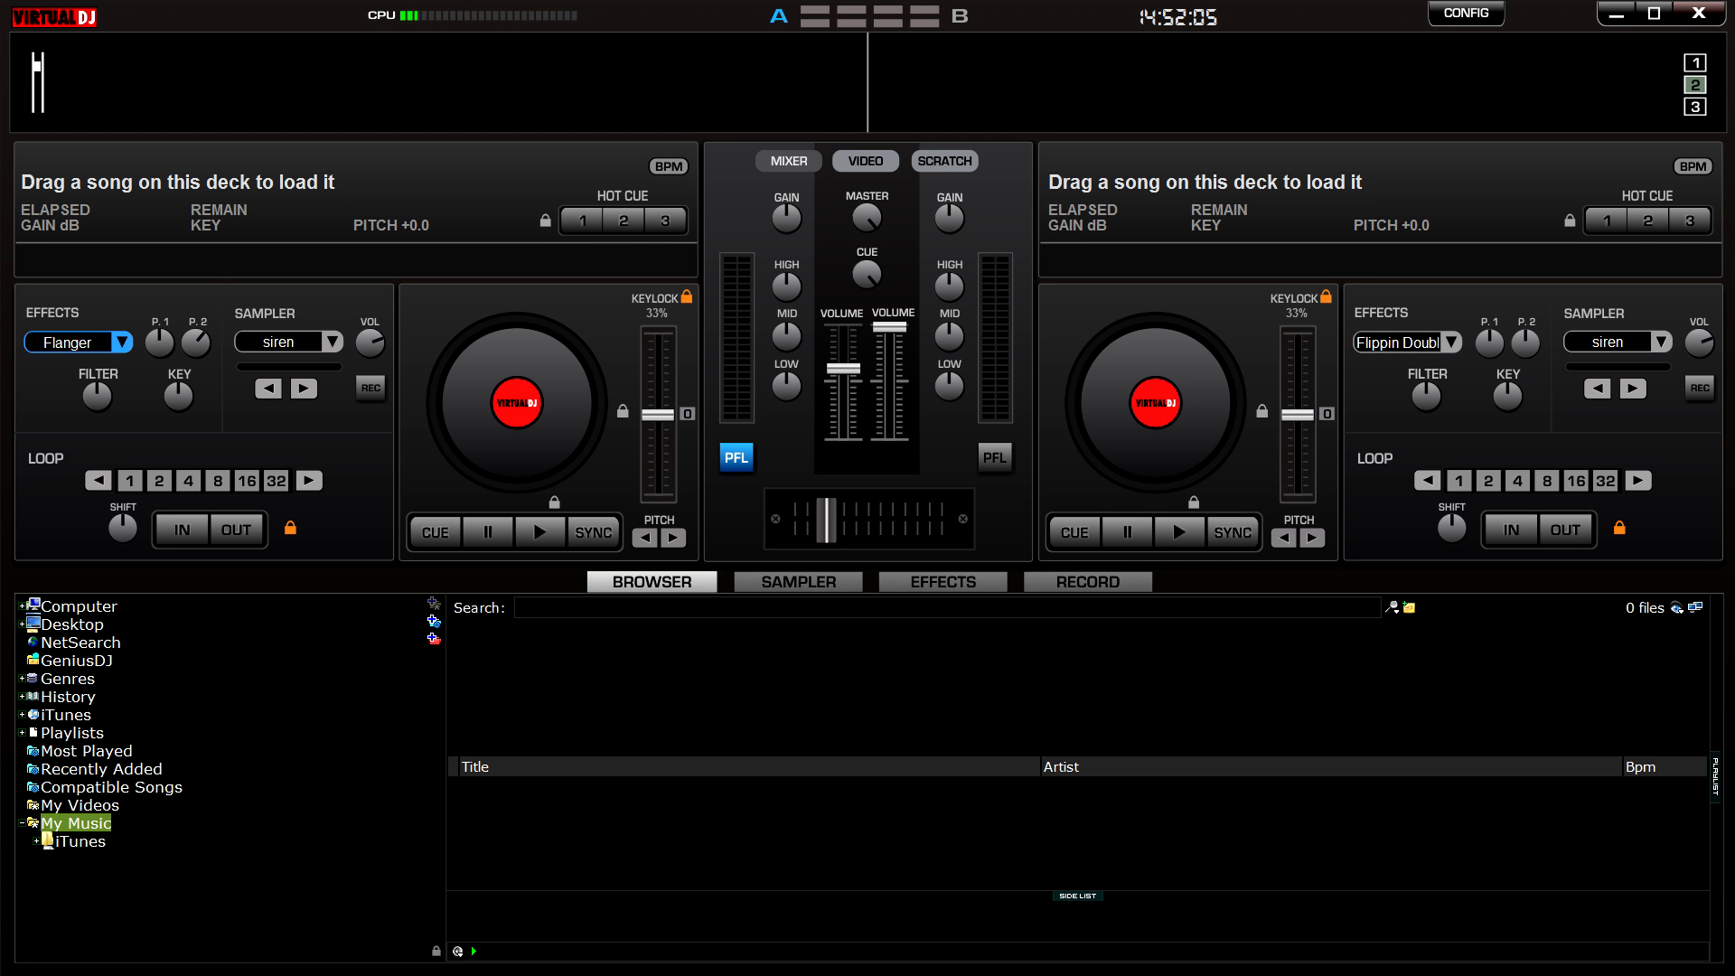